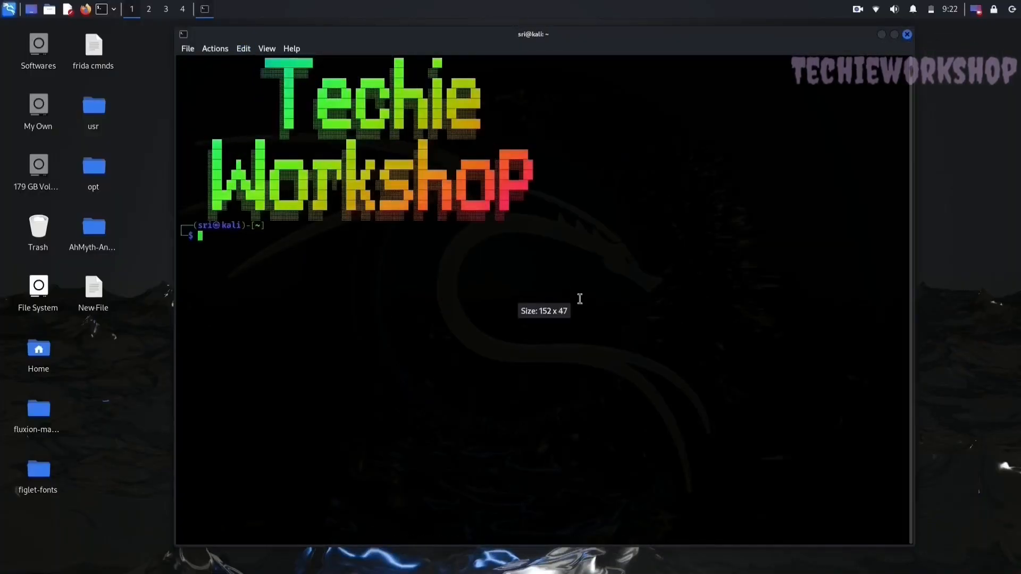
type("adb shell")
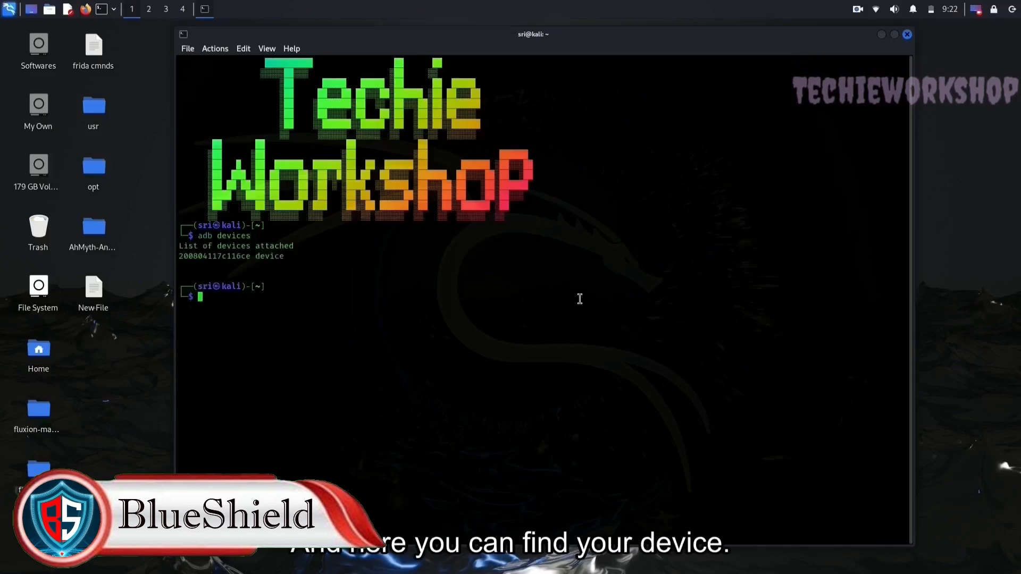
type("adb devices")
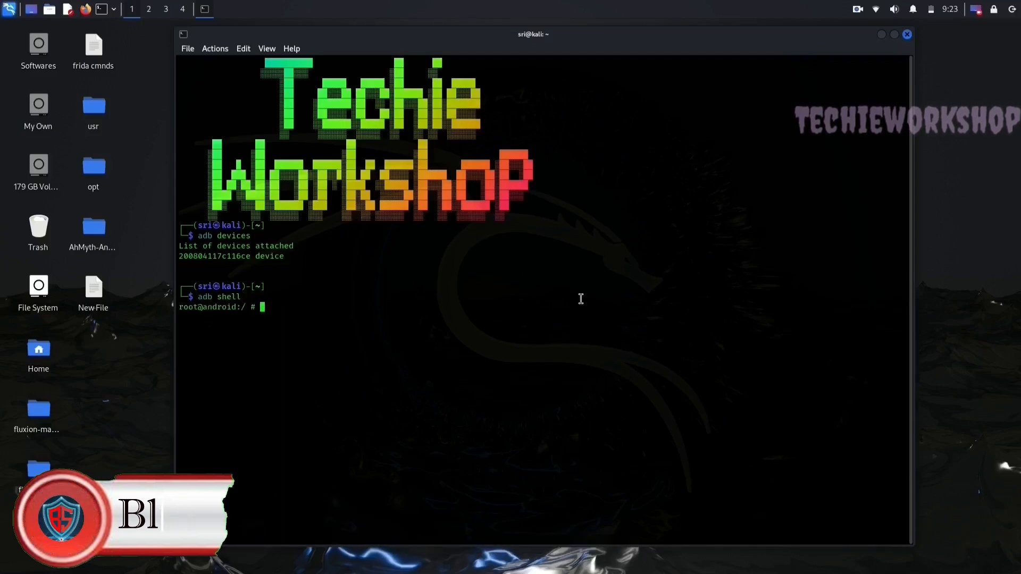
type("c")
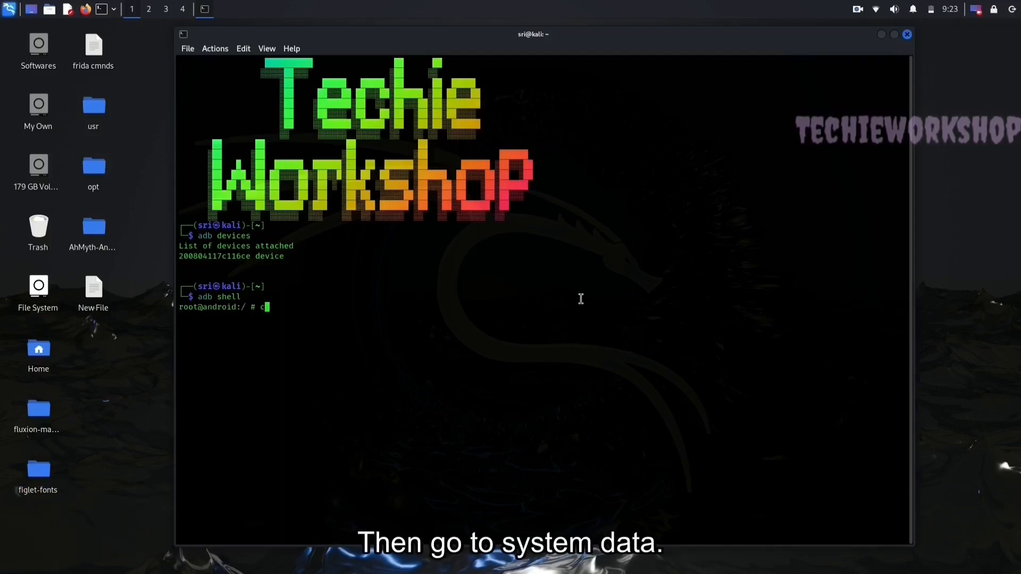
type("d /")
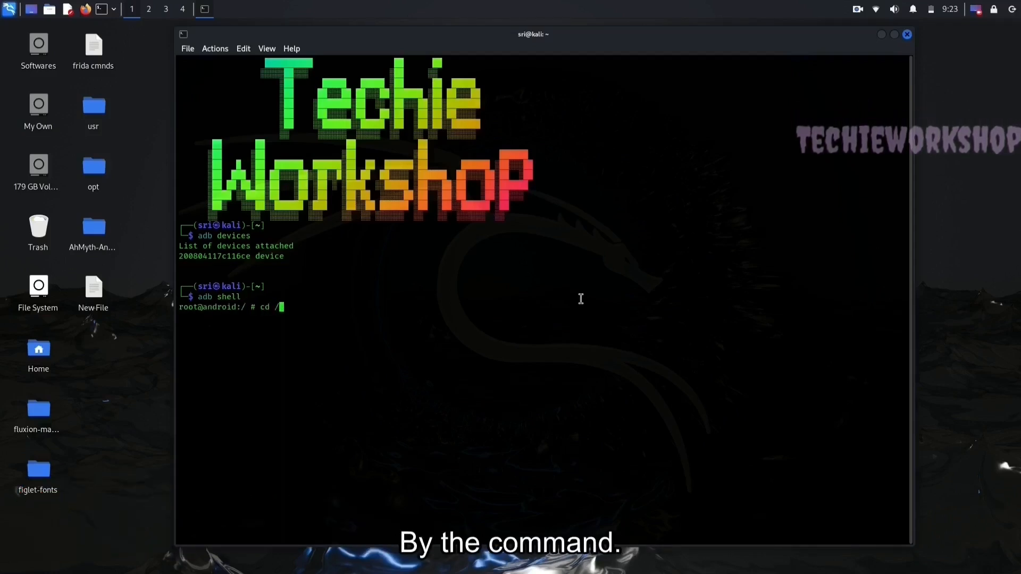
type("data/syste")
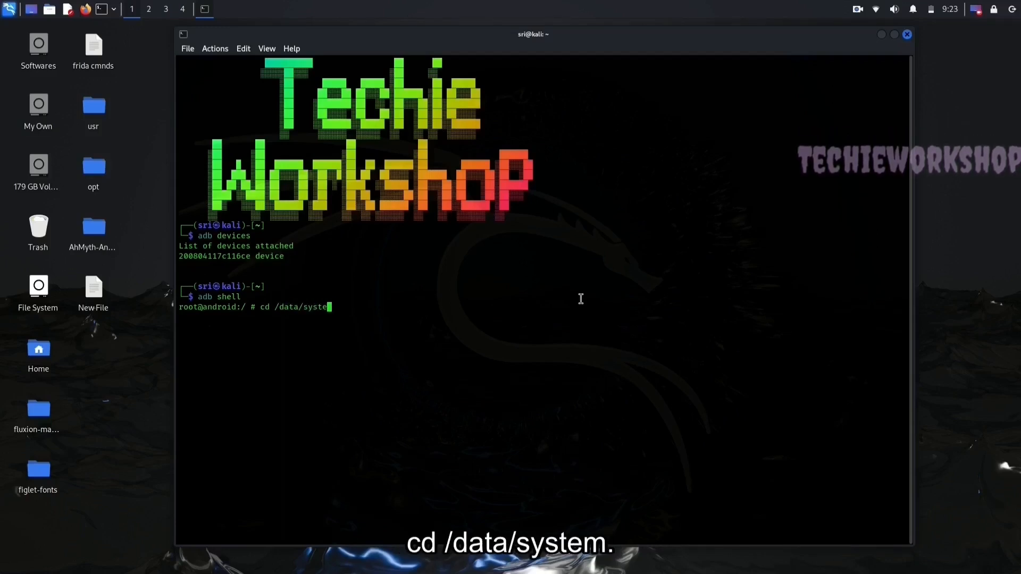
type("ls")
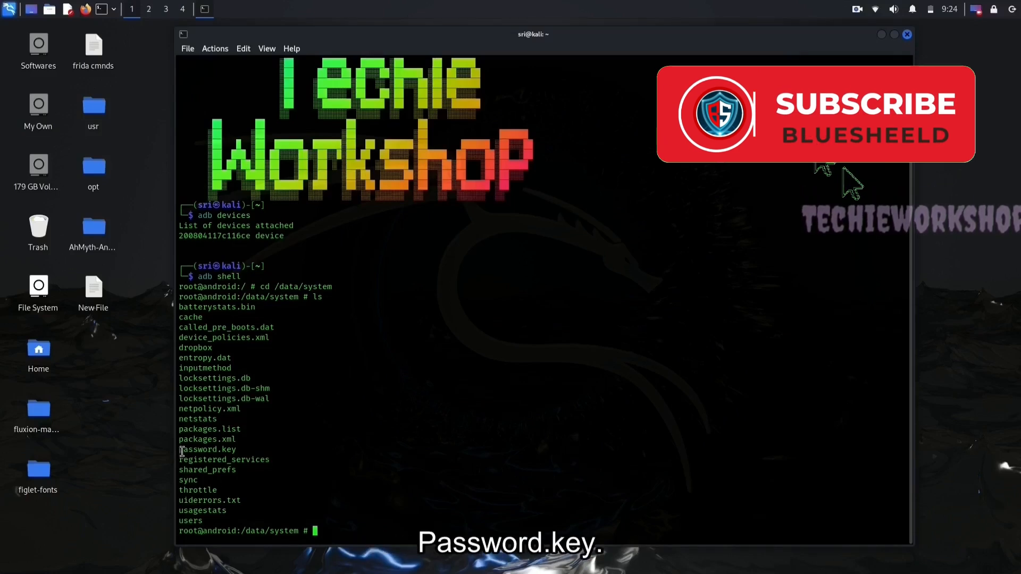
mouse_move(850, 181)
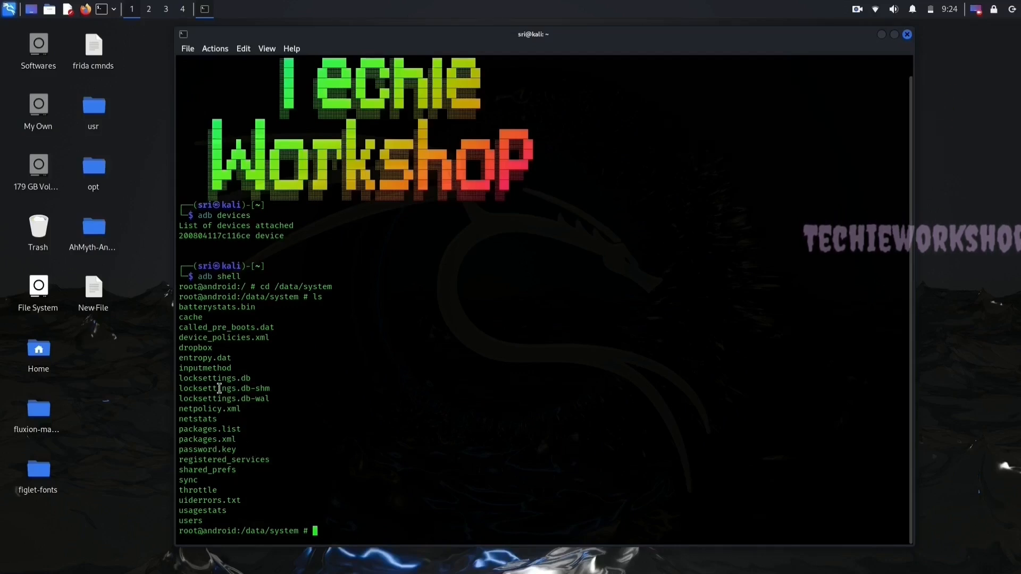
mouse_move(200, 299)
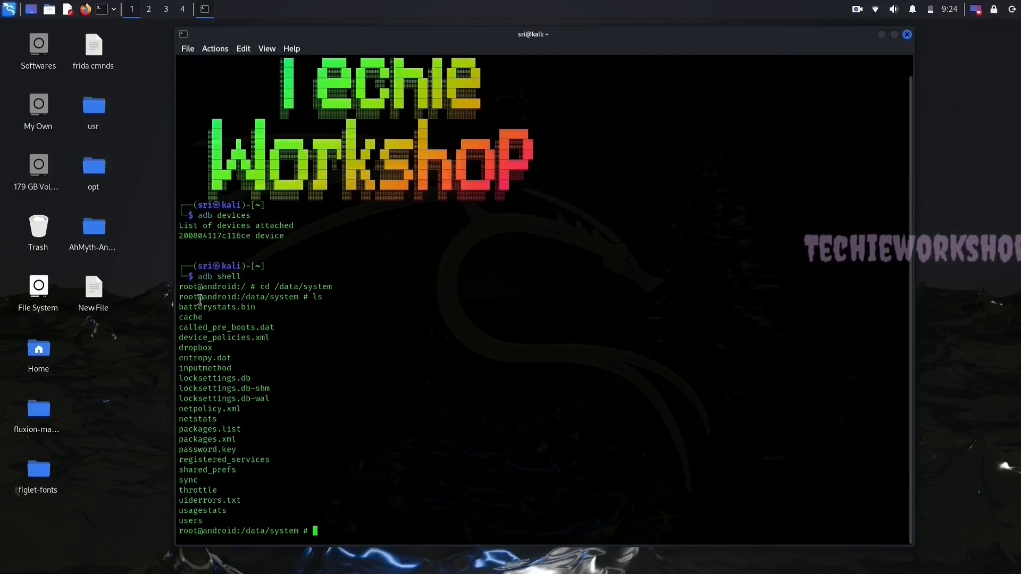
type("rm")
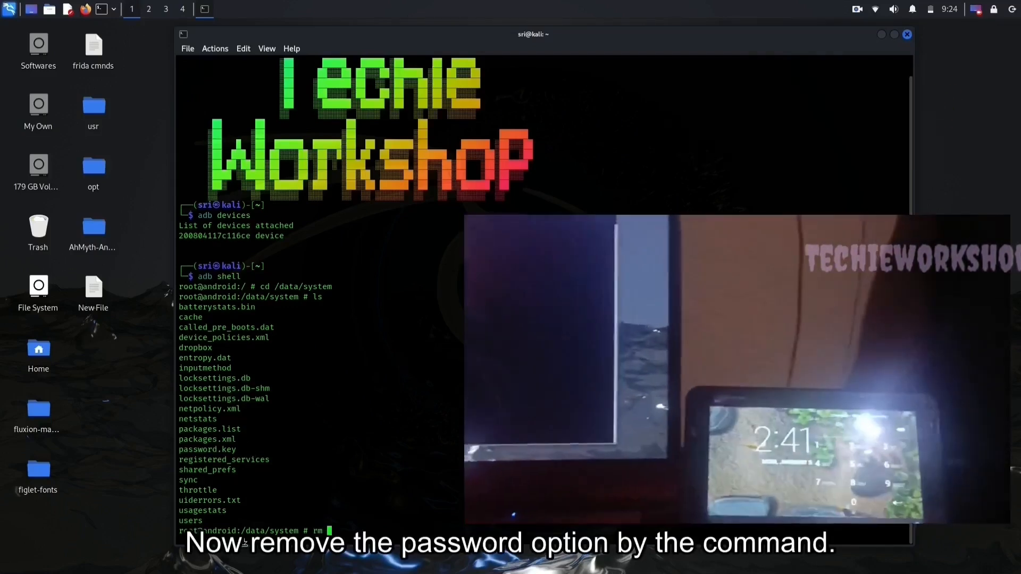
type("password.key")
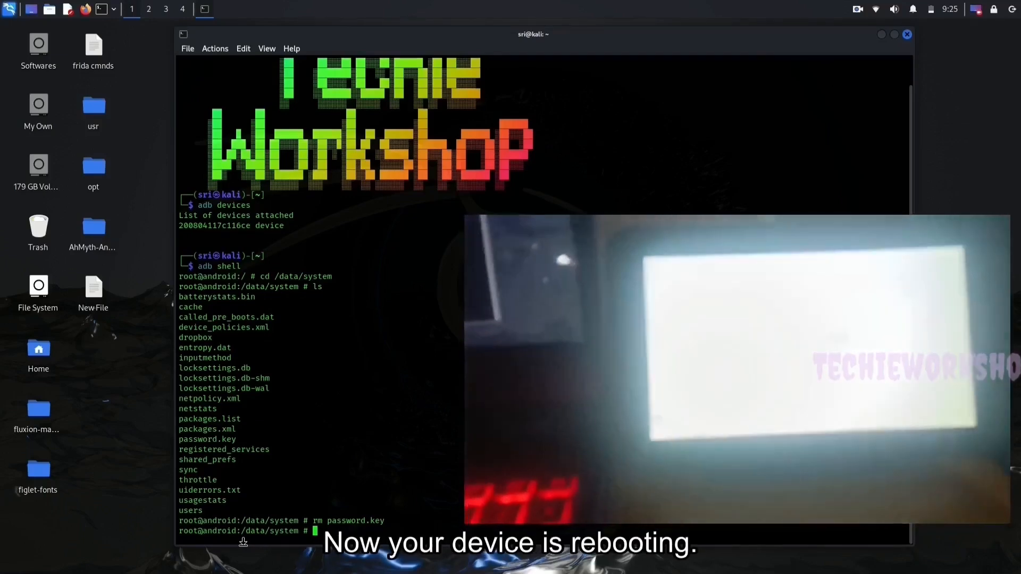
type("reboot")
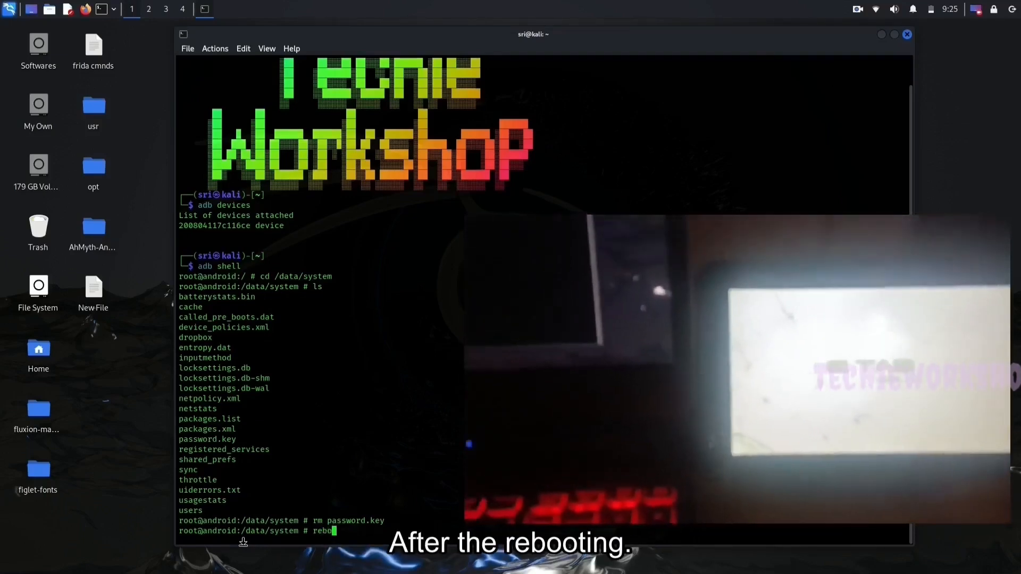